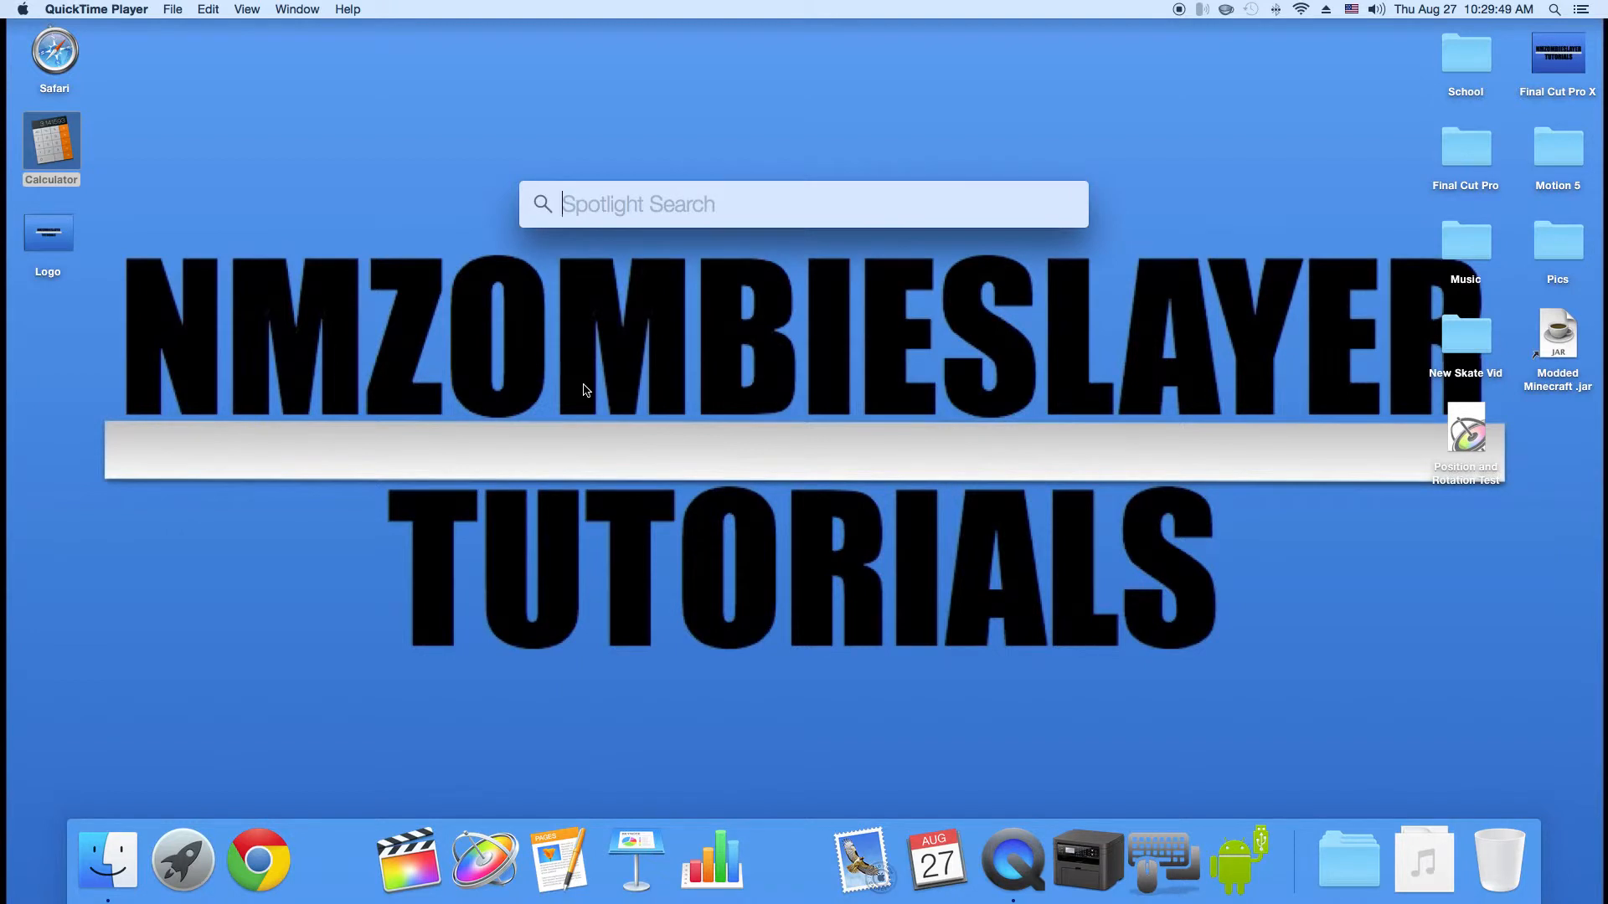
Launch the App Store and enter 'mobile mouse server' in its search field.
{"action": "left_click", "coordinate": [1255, 859]}
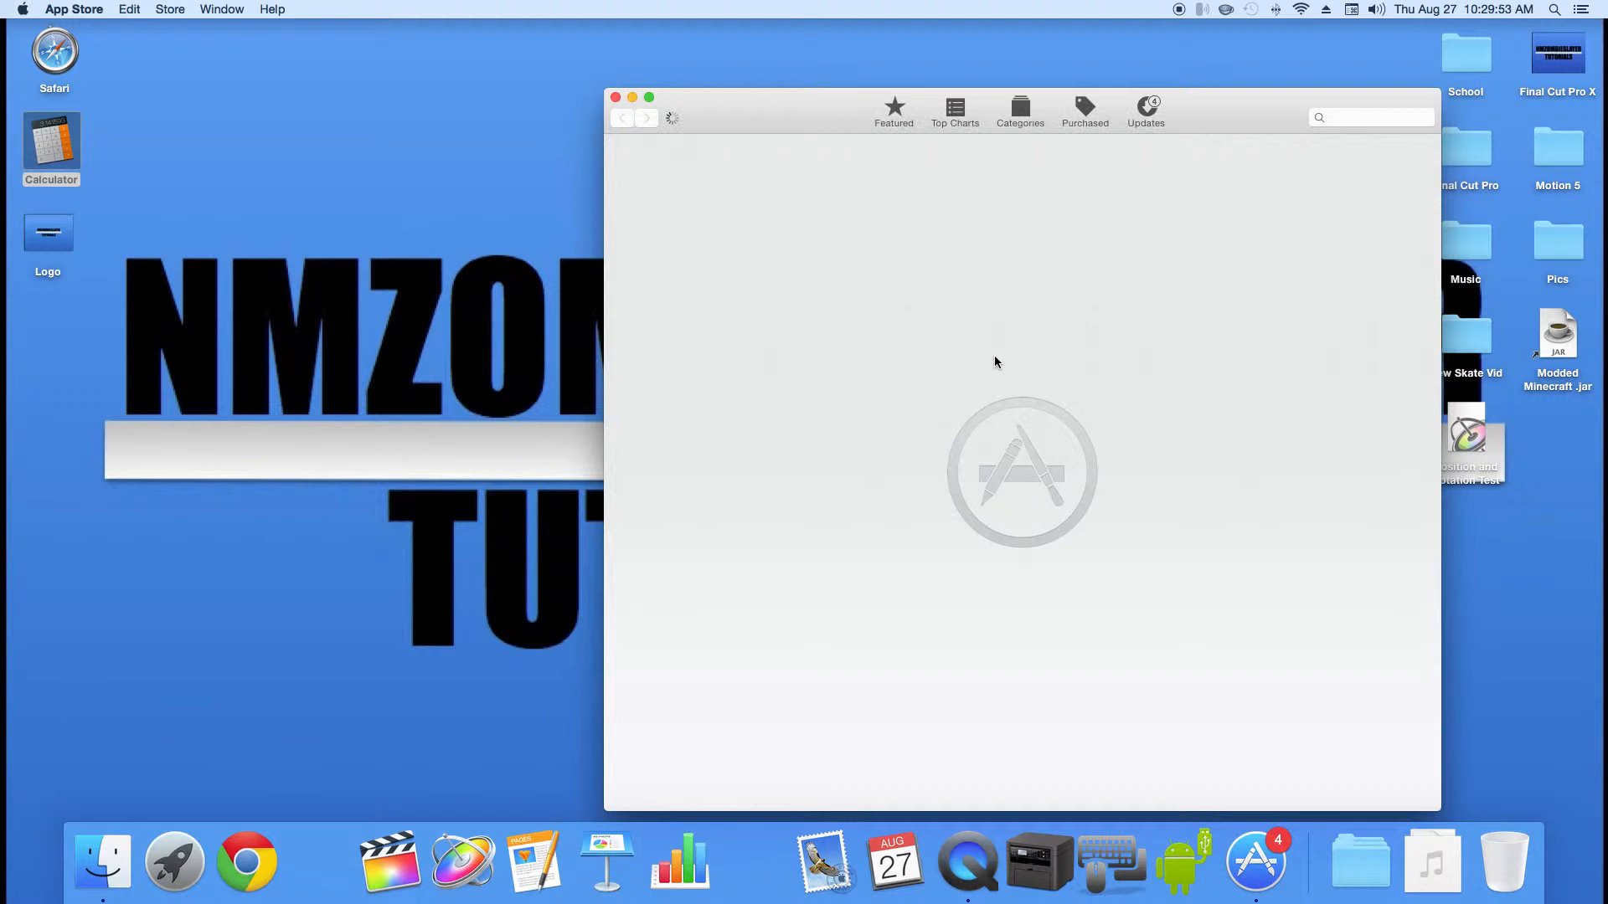
{"action": "left_click", "coordinate": [1370, 116]}
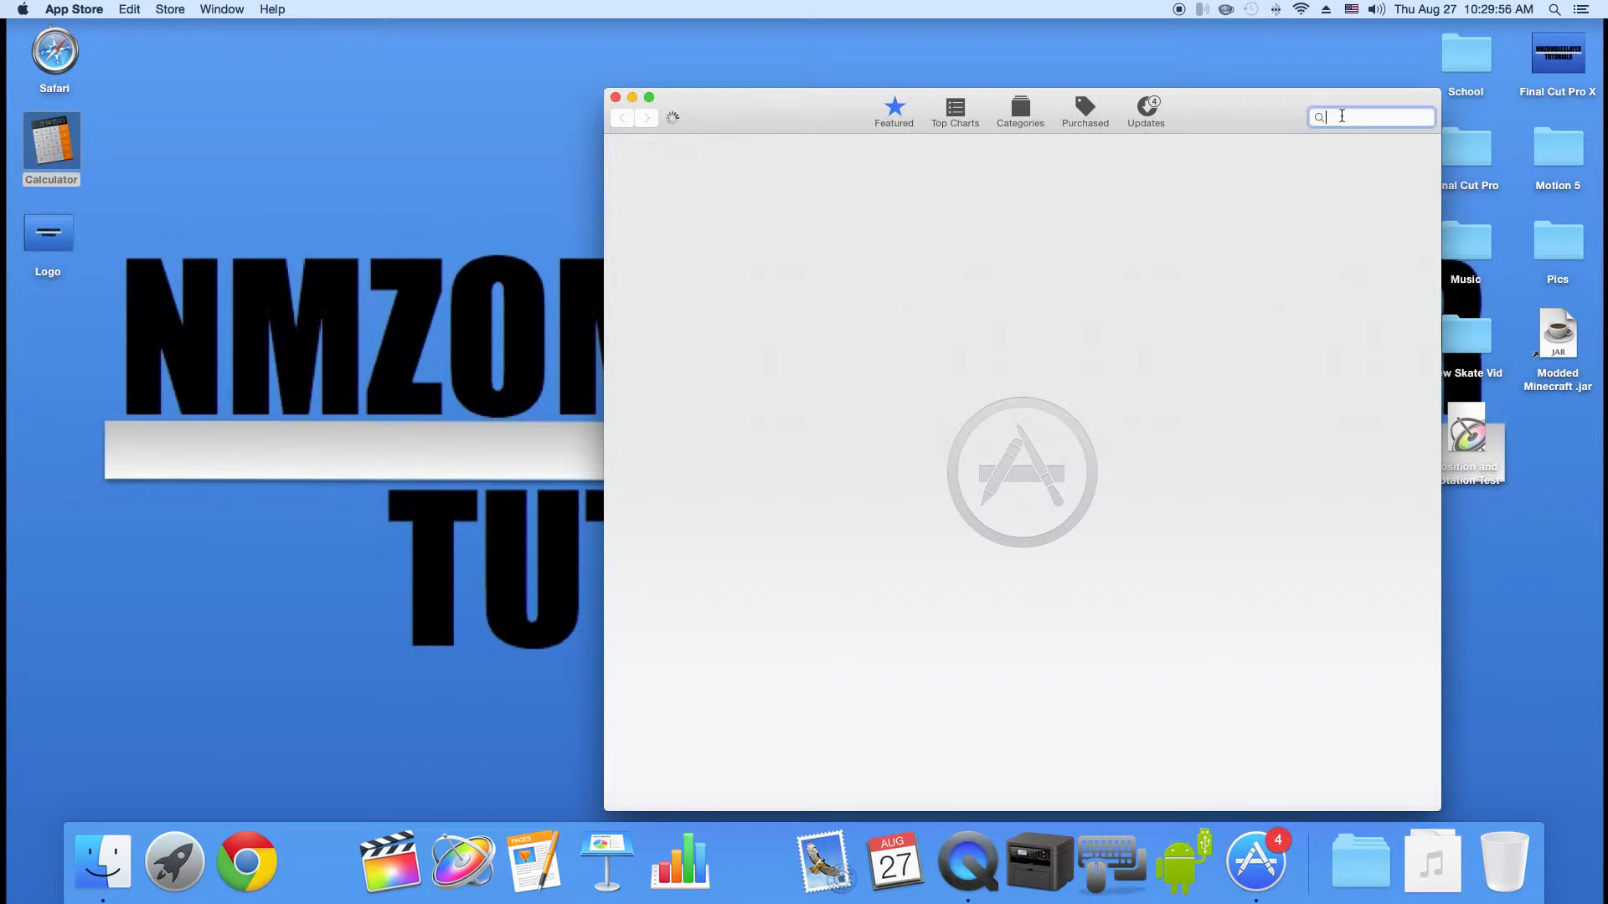
{"action": "type", "text": "mobile mouse serve"}
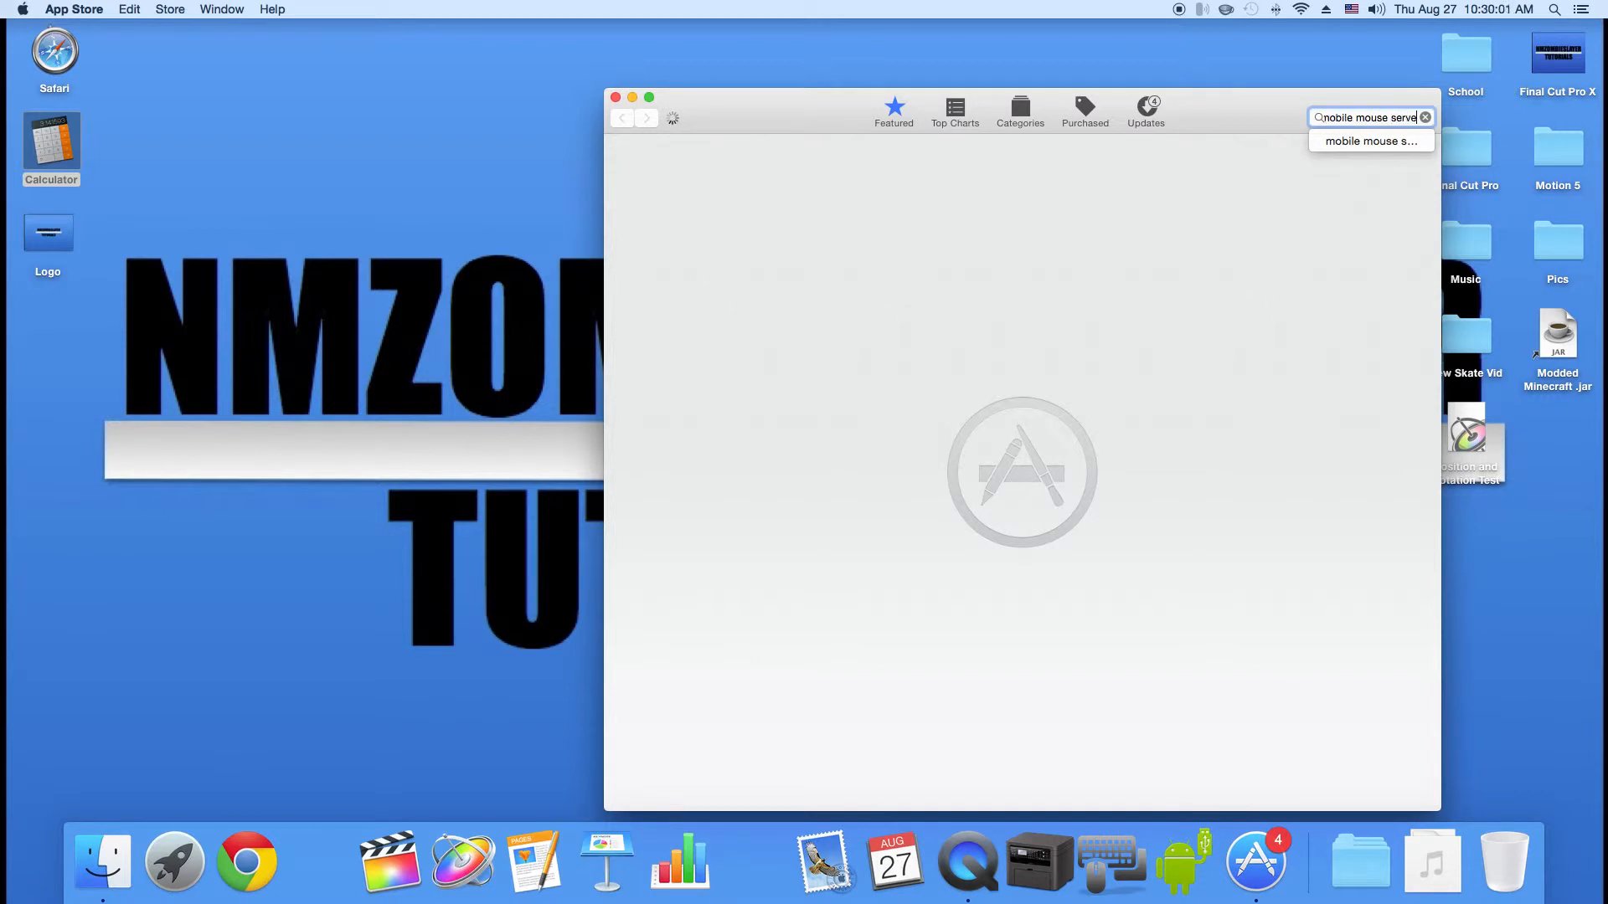
{"action": "left_click", "coordinate": [893, 112]}
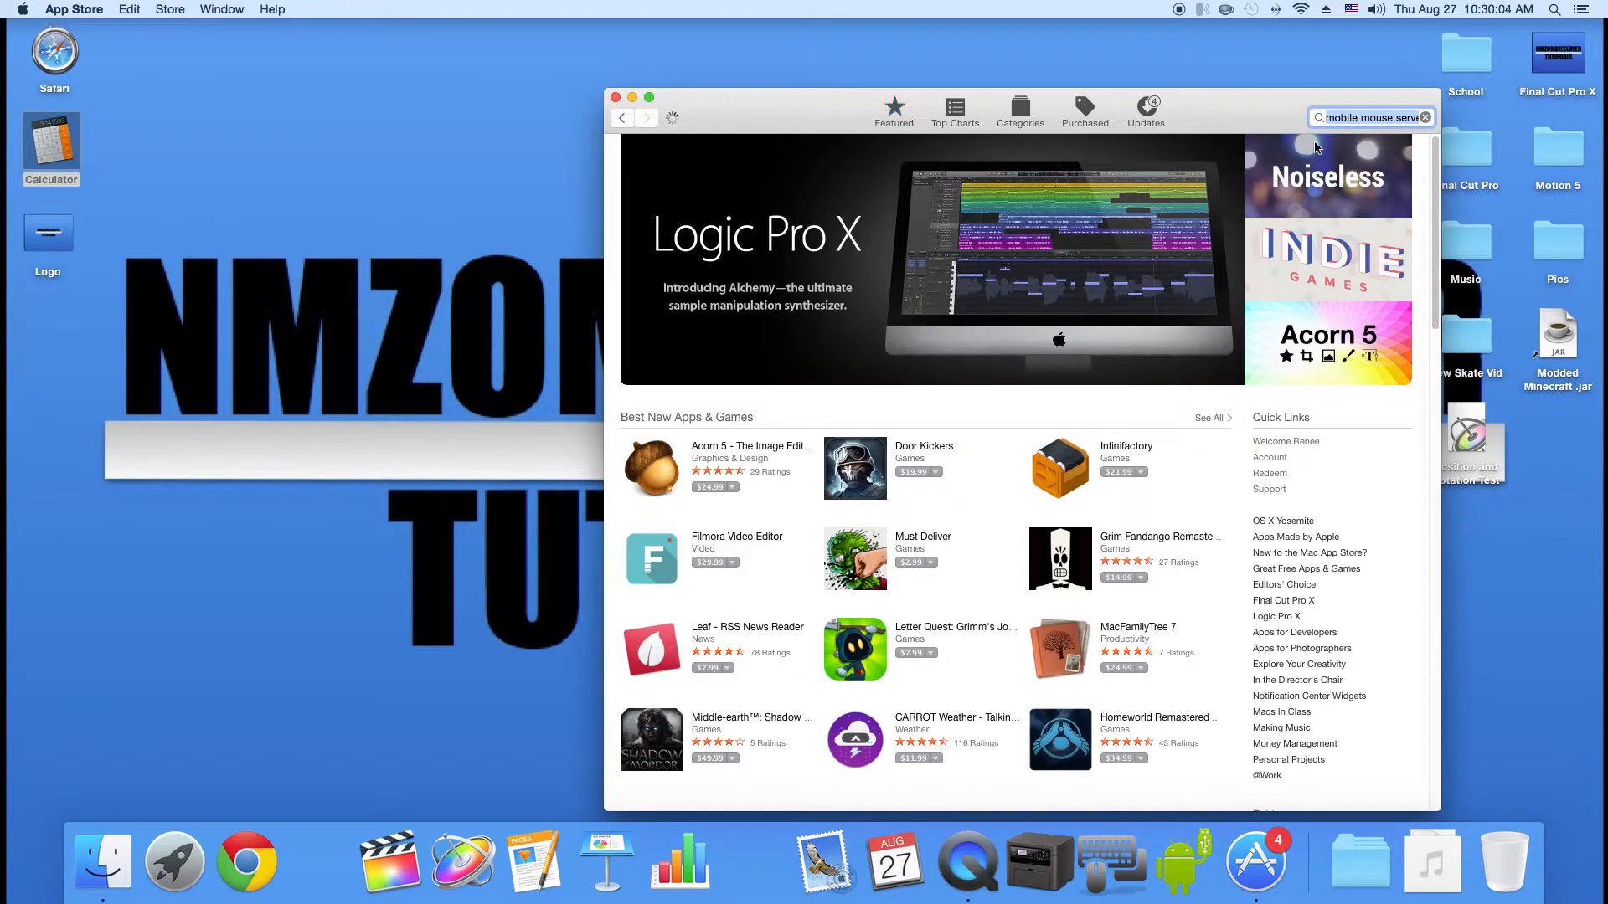
Submit the search, view the installed Mobile Mouse Server result, then quit the store.
{"action": "key", "text": "Return"}
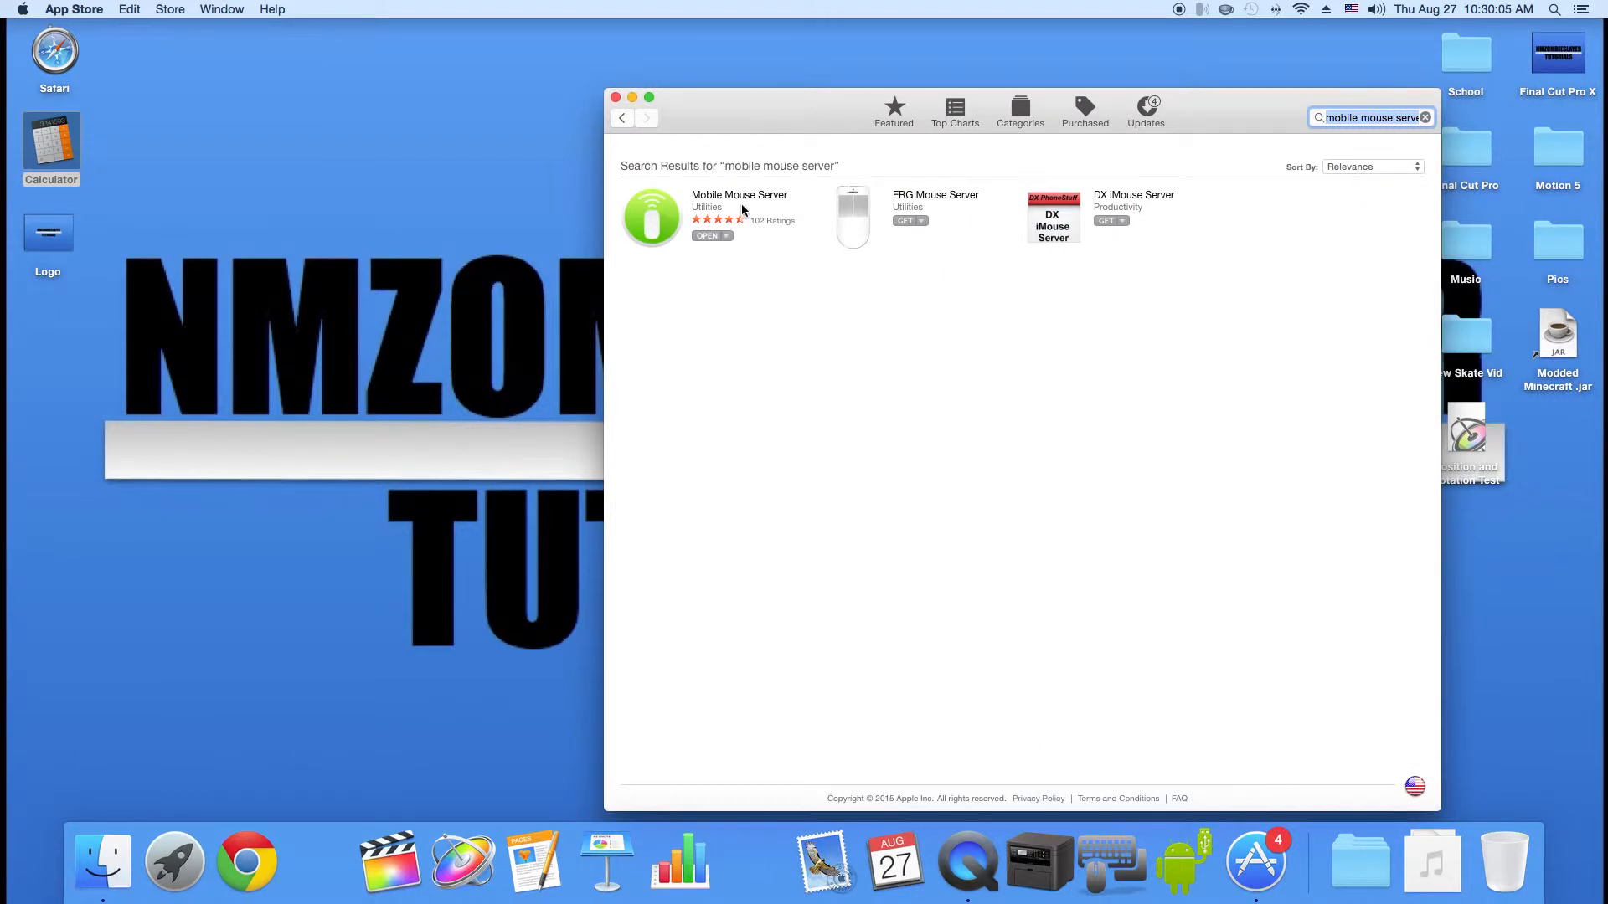
{"action": "left_click", "coordinate": [739, 194]}
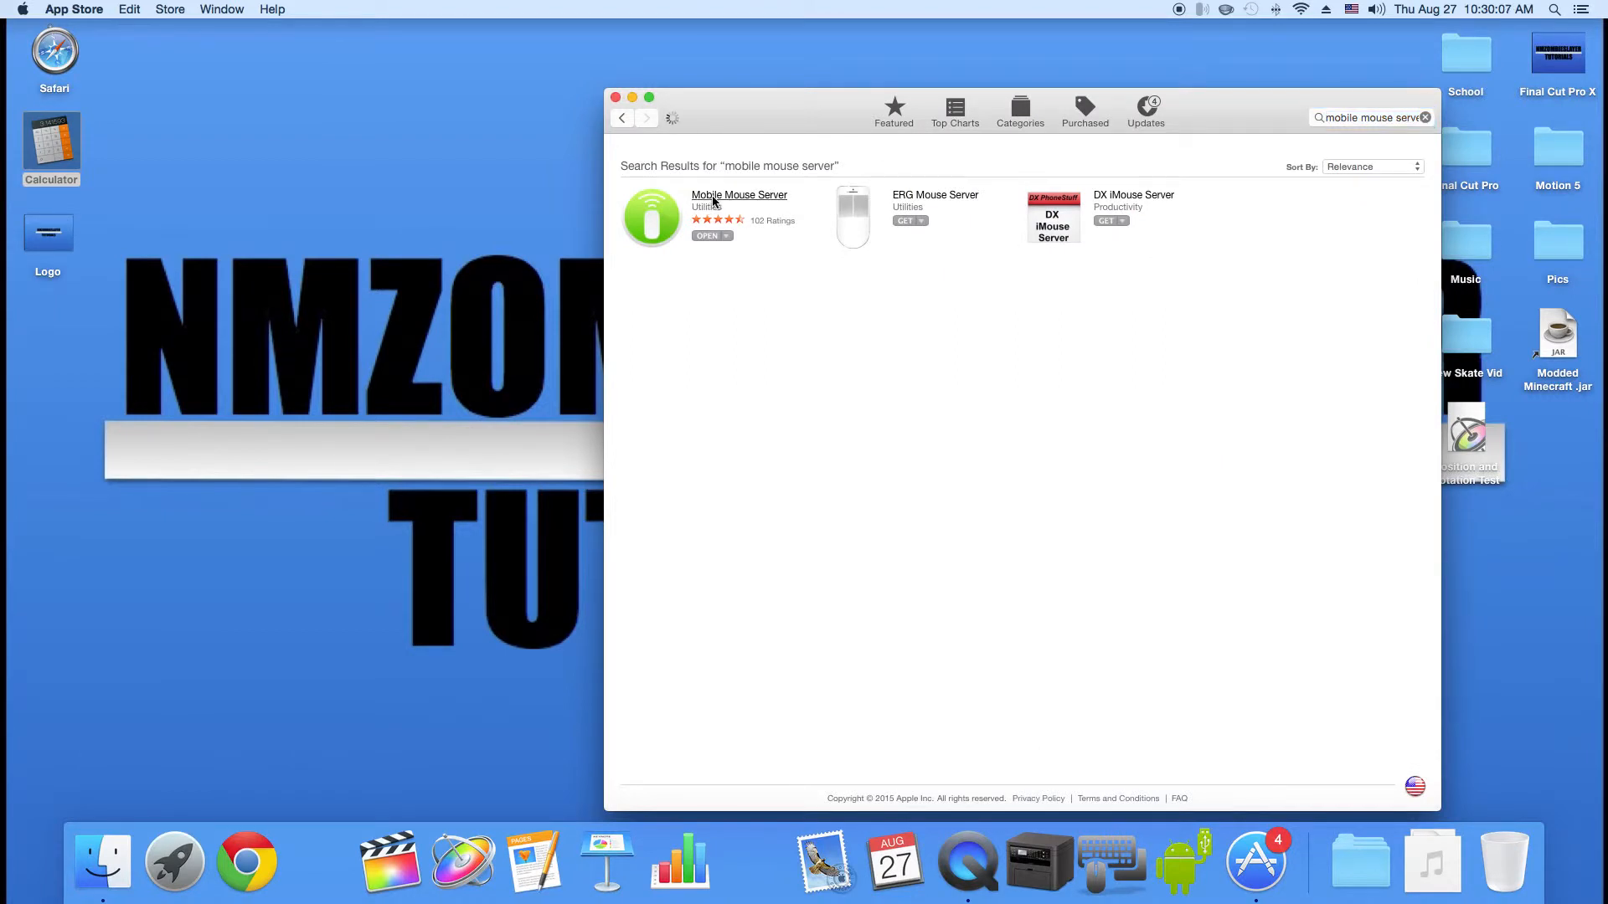
{"action": "left_click", "coordinate": [739, 194]}
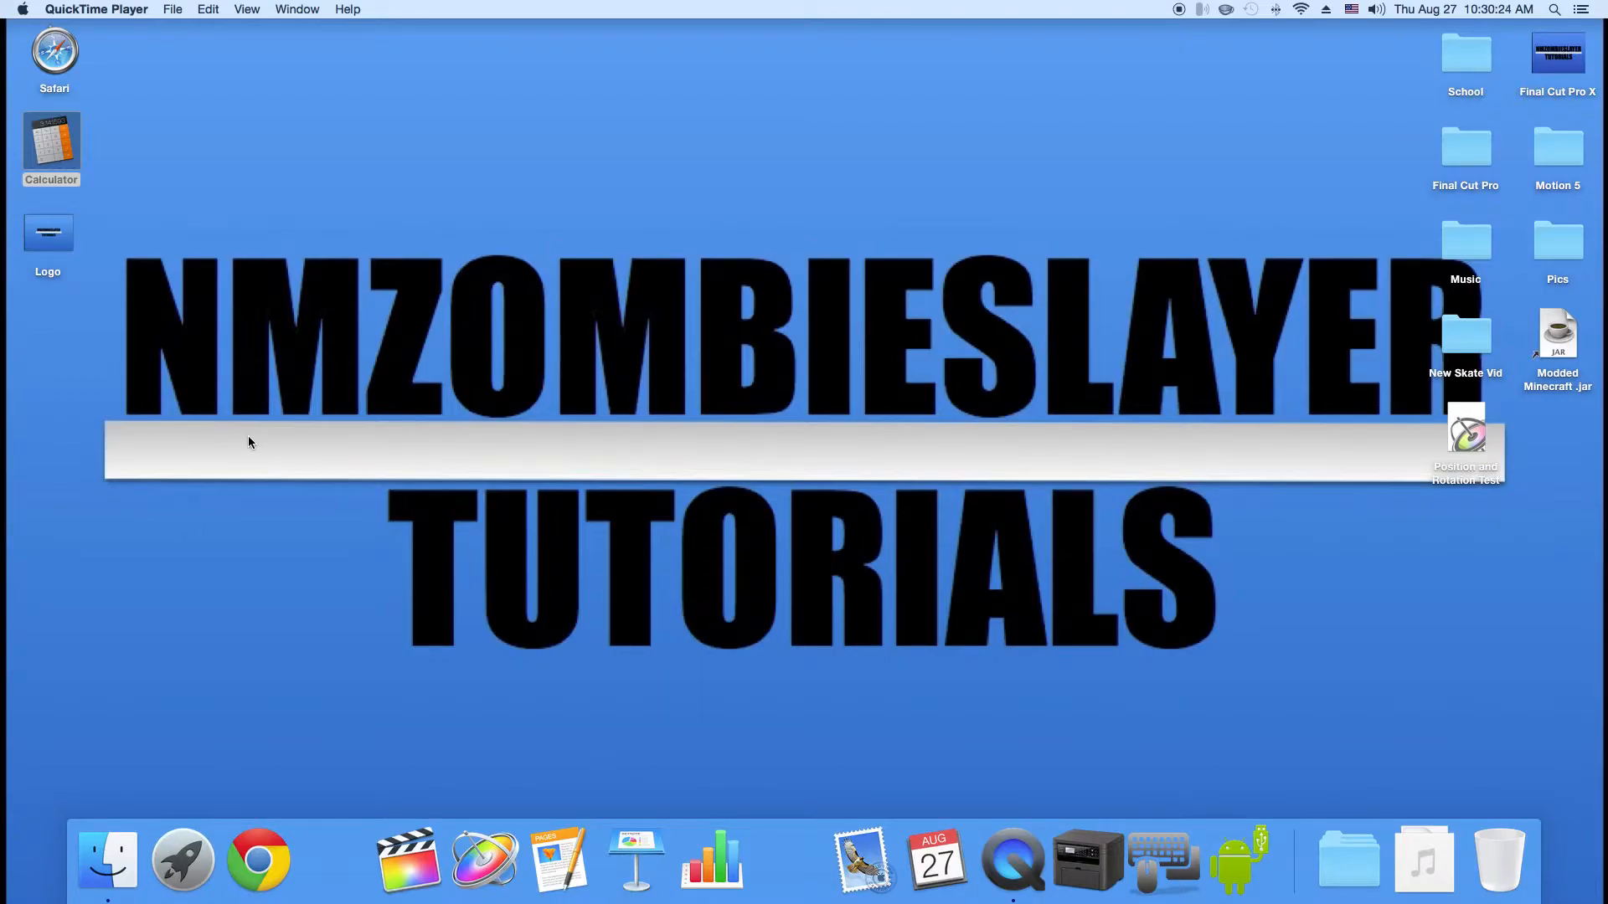
{"action": "mouse_move", "coordinate": [1204, 55]}
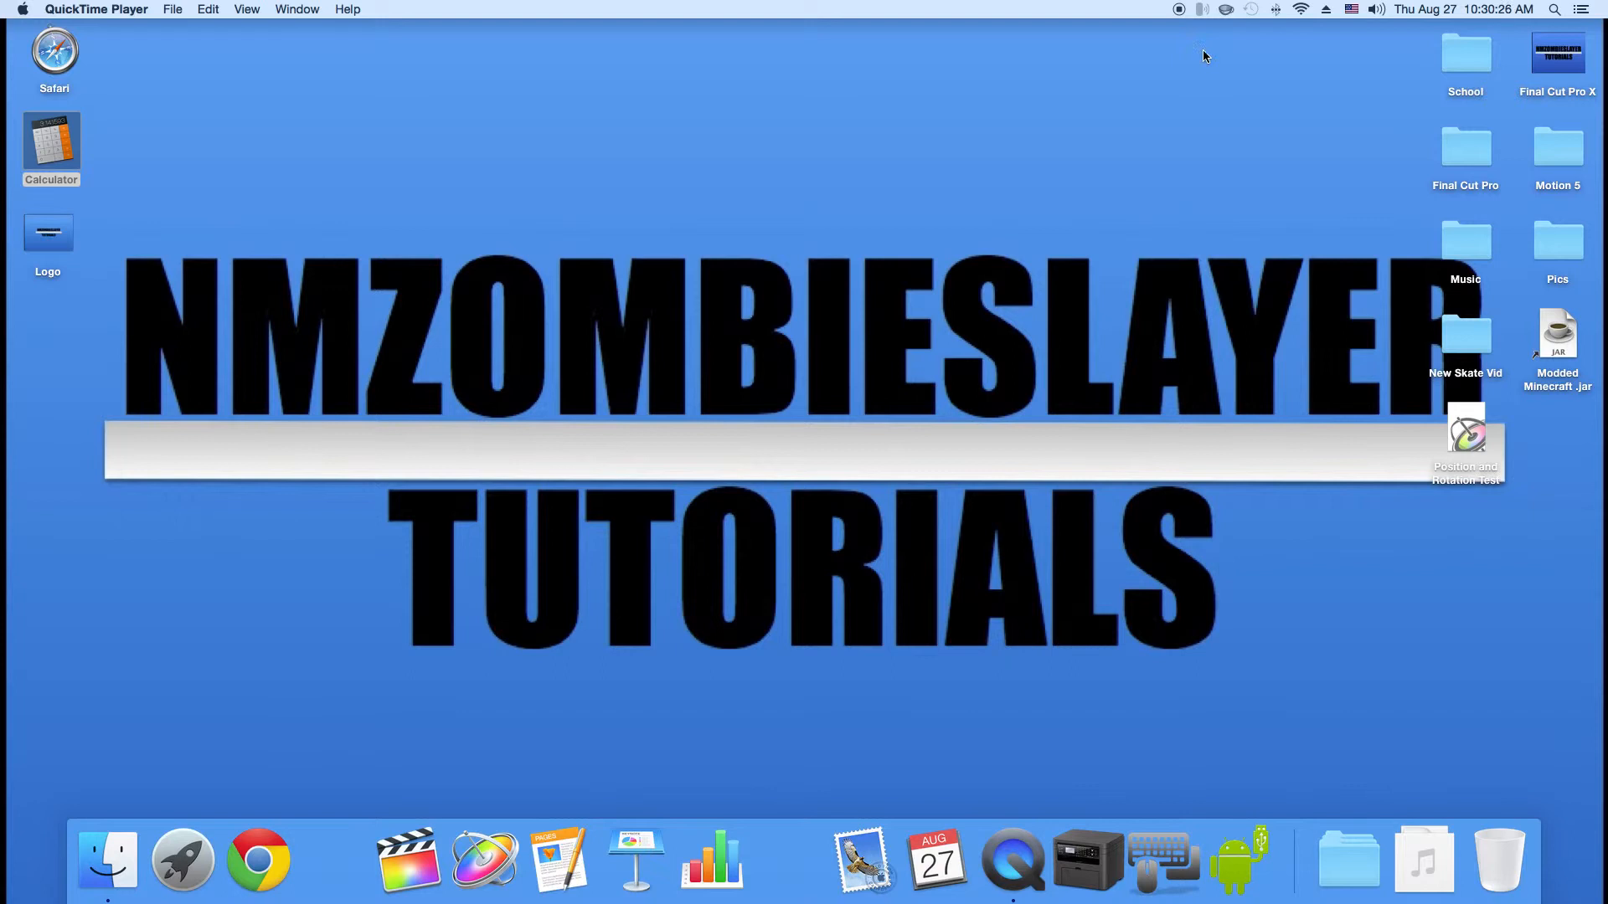
Bring up Server Settings from the Mobile Mouse Server menu bar icon.
{"action": "left_click", "coordinate": [1201, 10]}
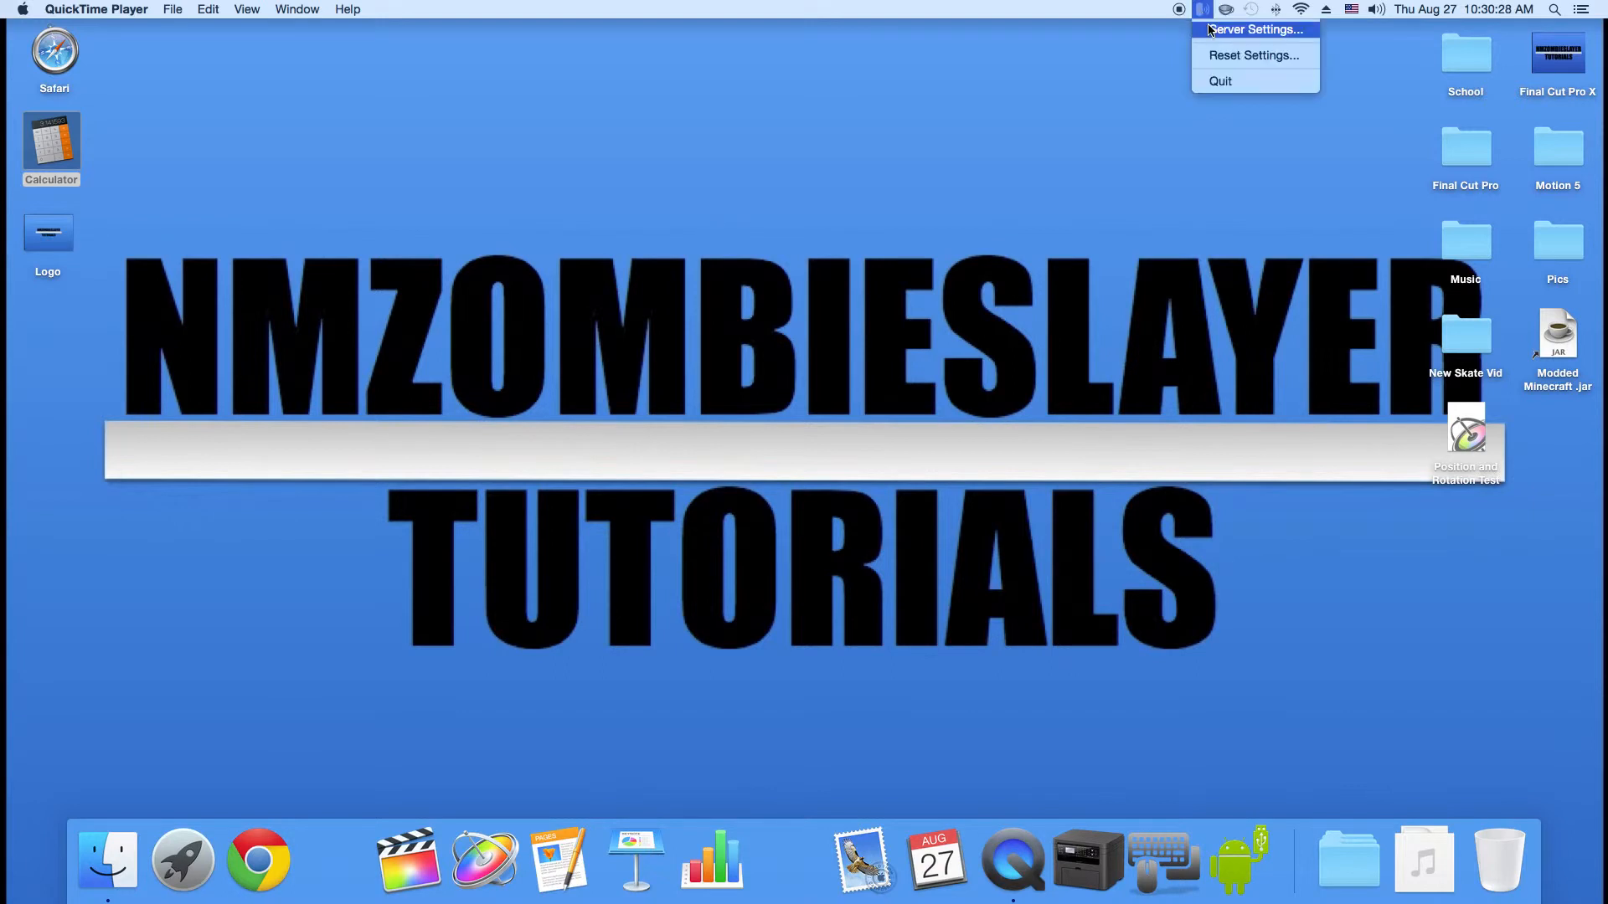
{"action": "left_click", "coordinate": [1253, 28]}
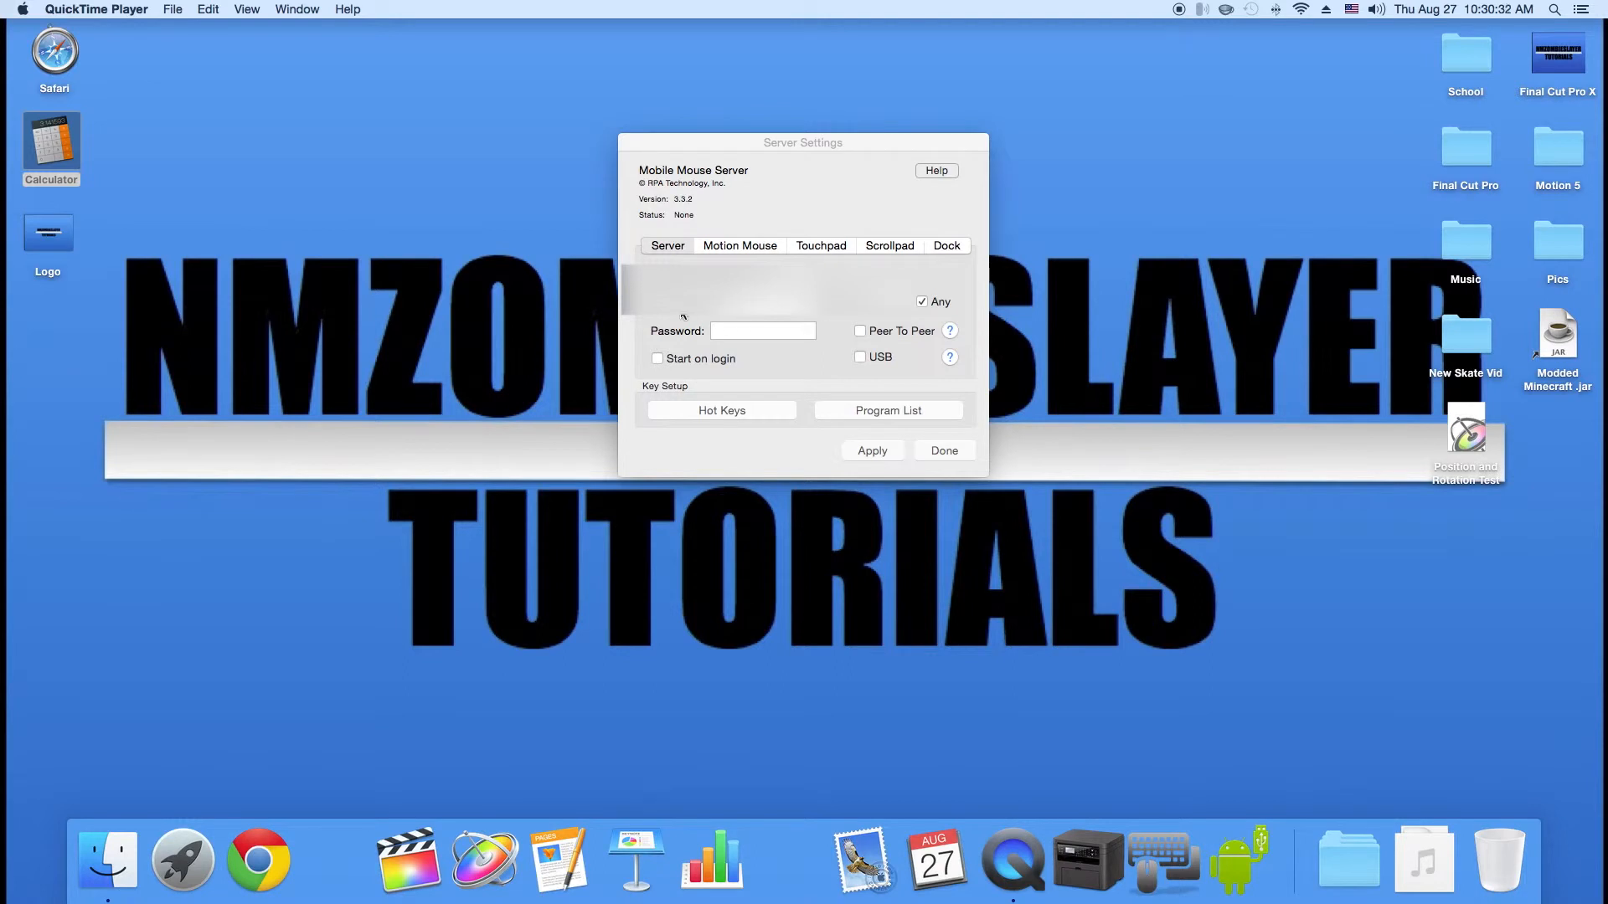
{"action": "mouse_move", "coordinate": [819, 315]}
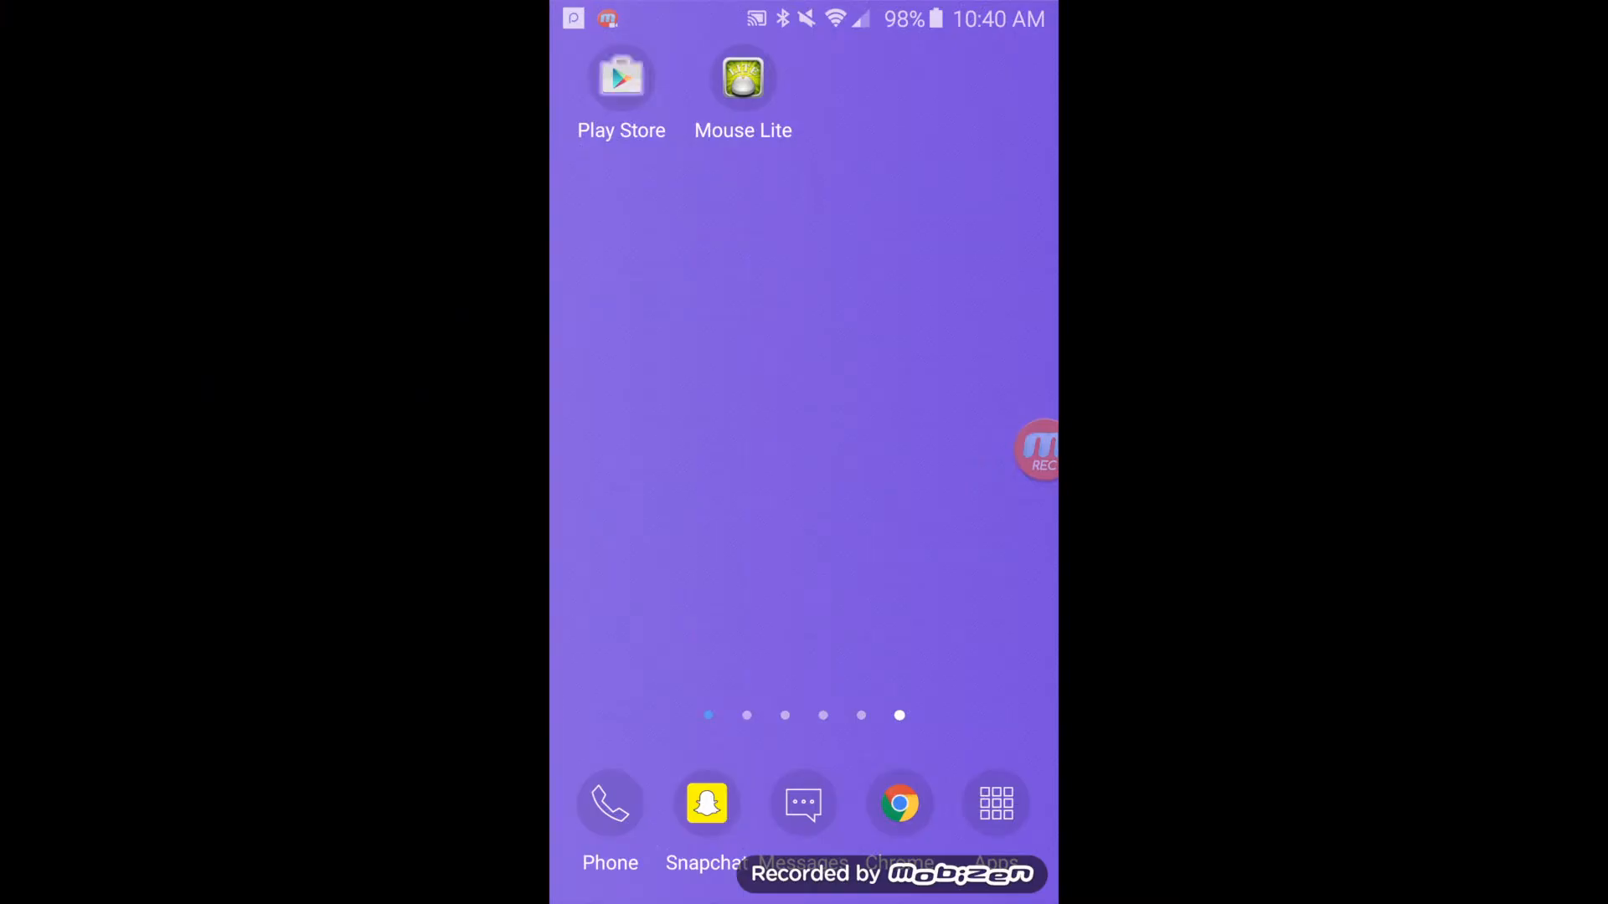
Search the Play Store for 'mobile mouse' and launch the installed Mobile Mouse Lite app.
{"action": "left_click", "coordinate": [621, 77]}
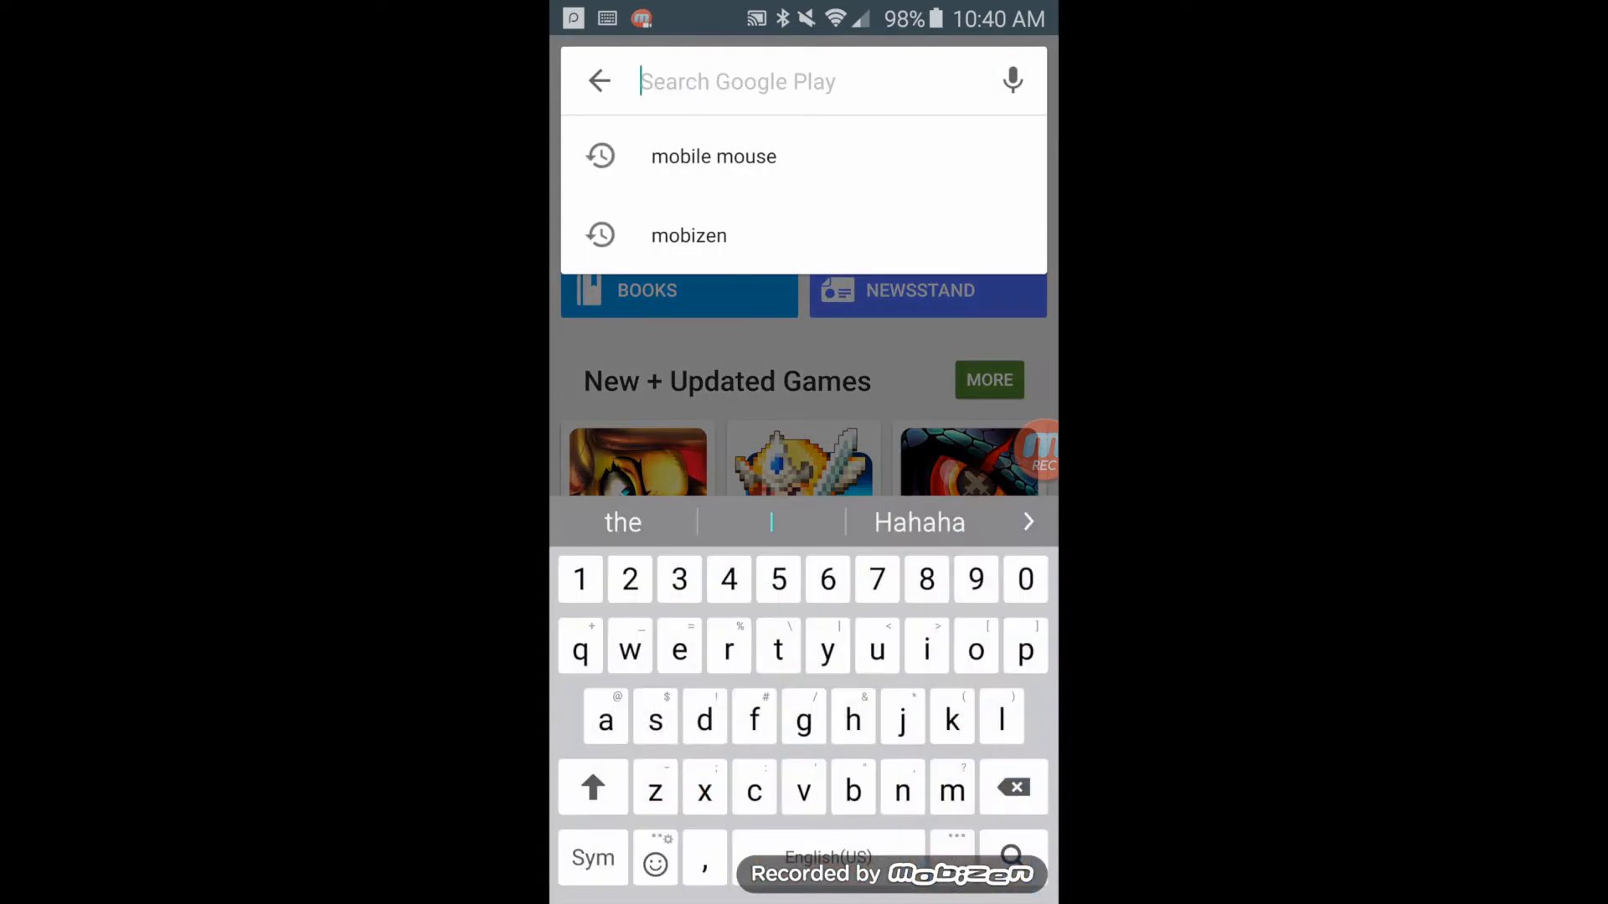
{"action": "type", "text": "mo"}
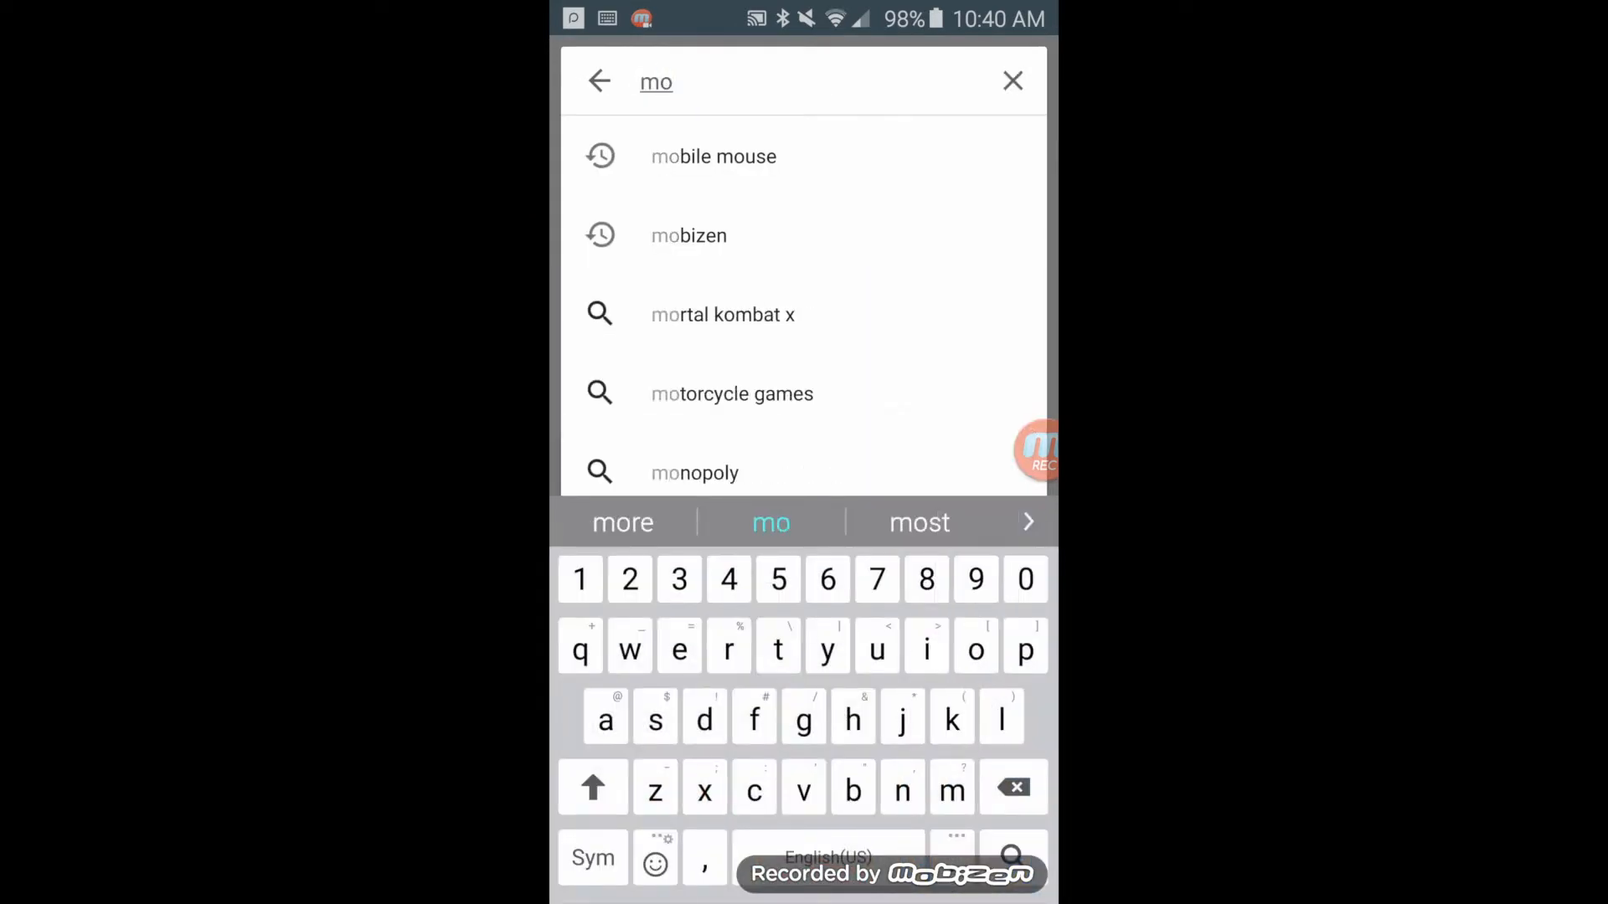
{"action": "left_click", "coordinate": [714, 156]}
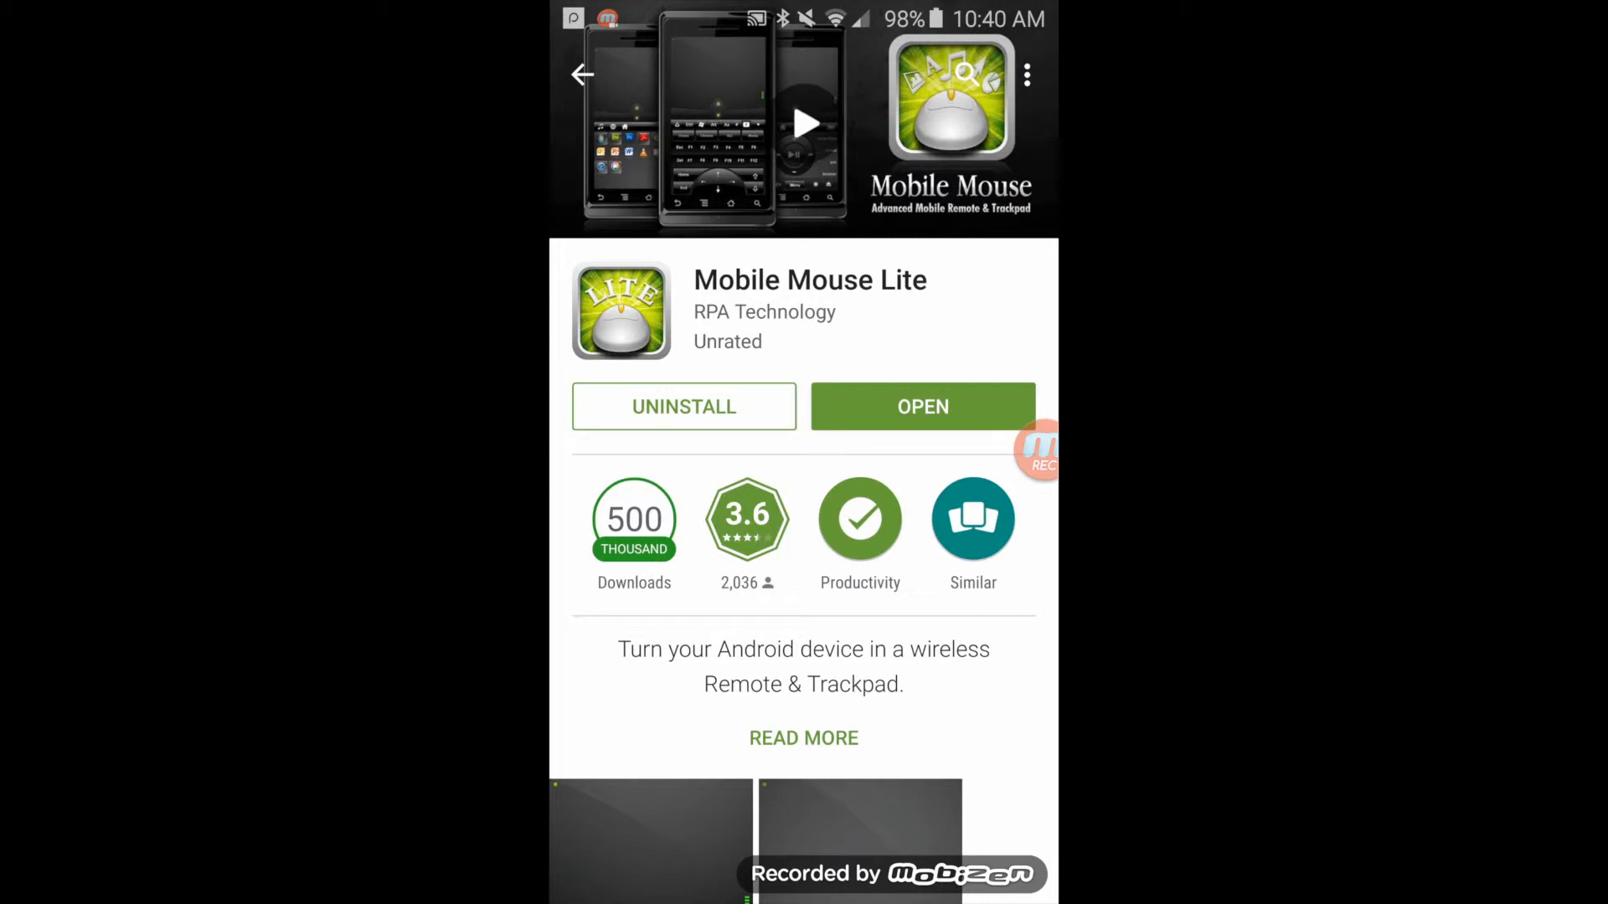
{"action": "left_click", "coordinate": [921, 405]}
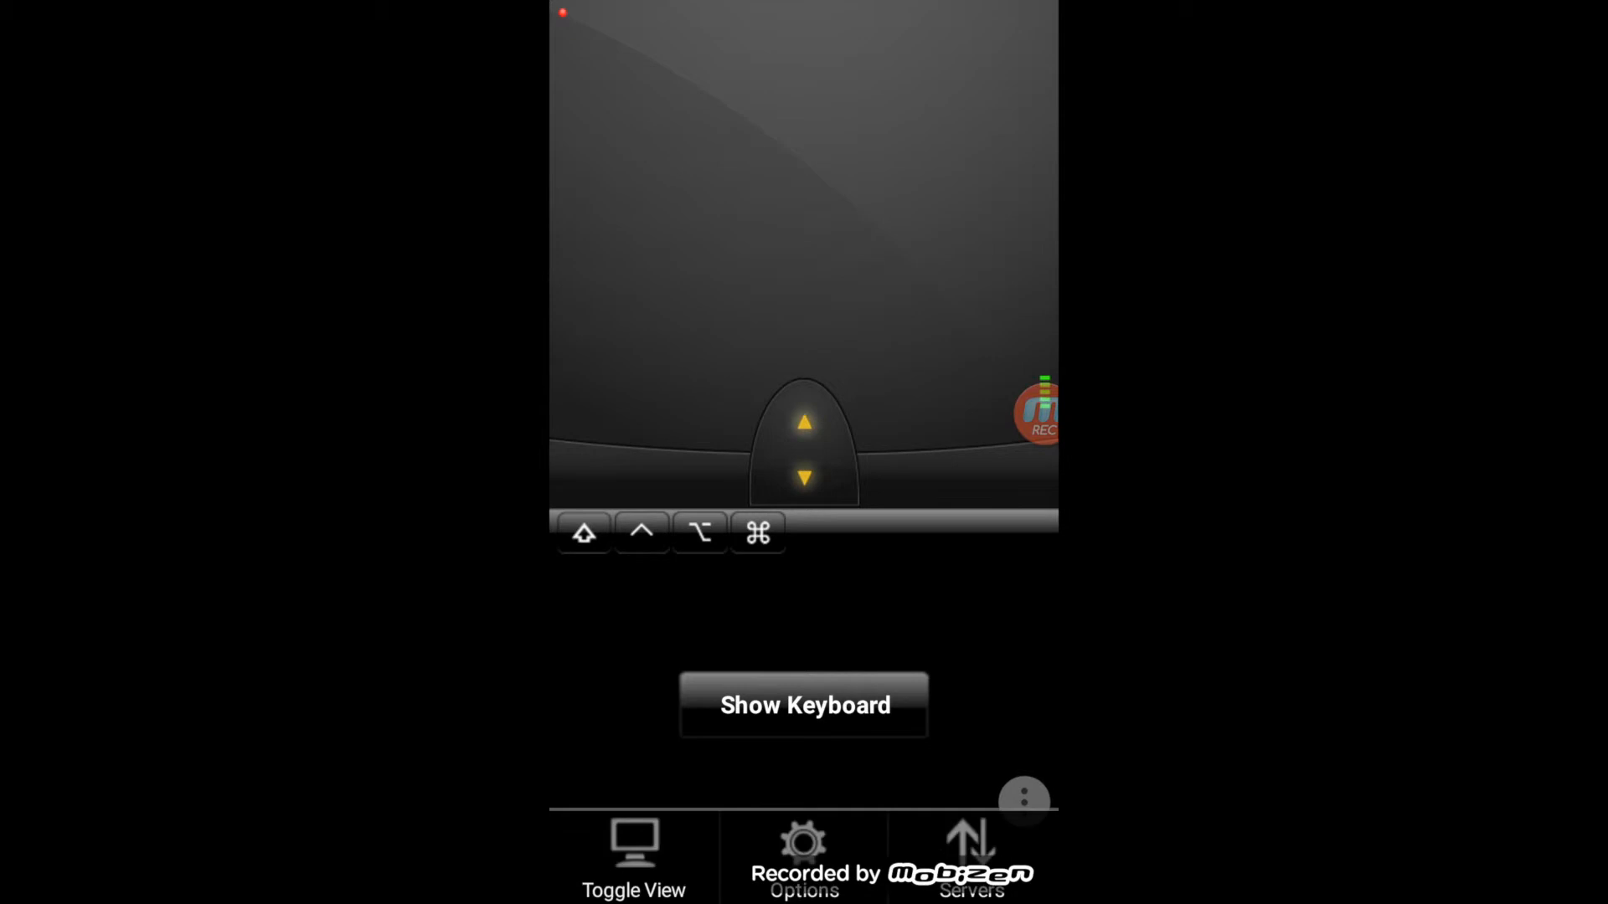
Show the phone keyboard below the Mobile Mouse Lite trackpad.
{"action": "left_click", "coordinate": [970, 860]}
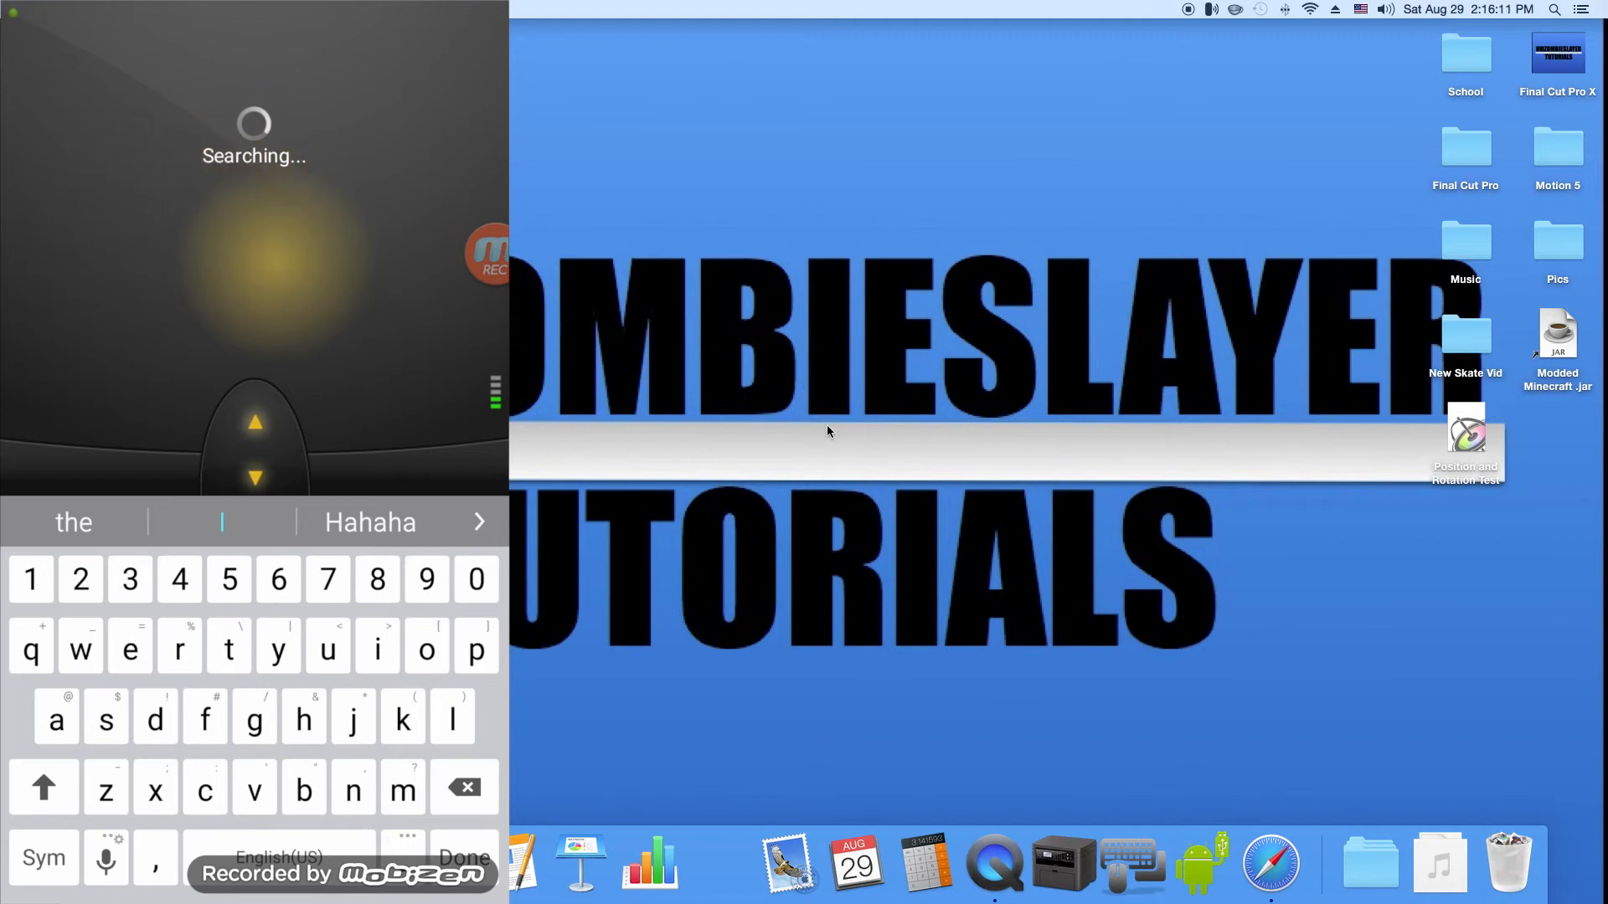
{"action": "mouse_move", "coordinate": [715, 358]}
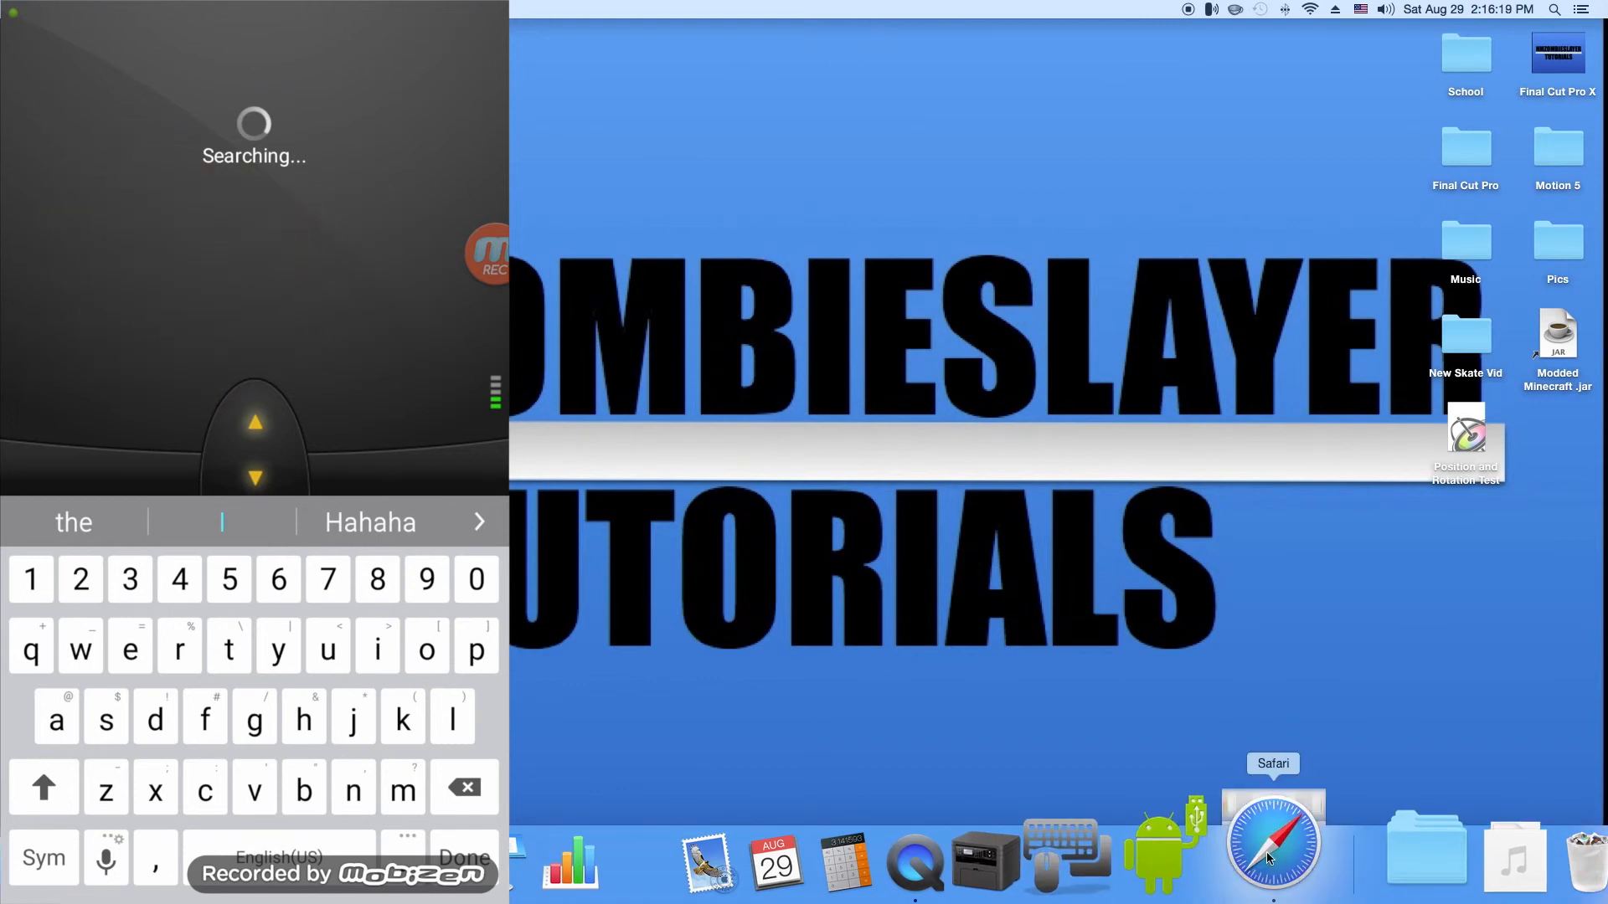
Launch Safari and go to YouTube via 'you' typed from the phone keyboard.
{"action": "left_click", "coordinate": [1271, 840]}
{"action": "type", "text": "you"}
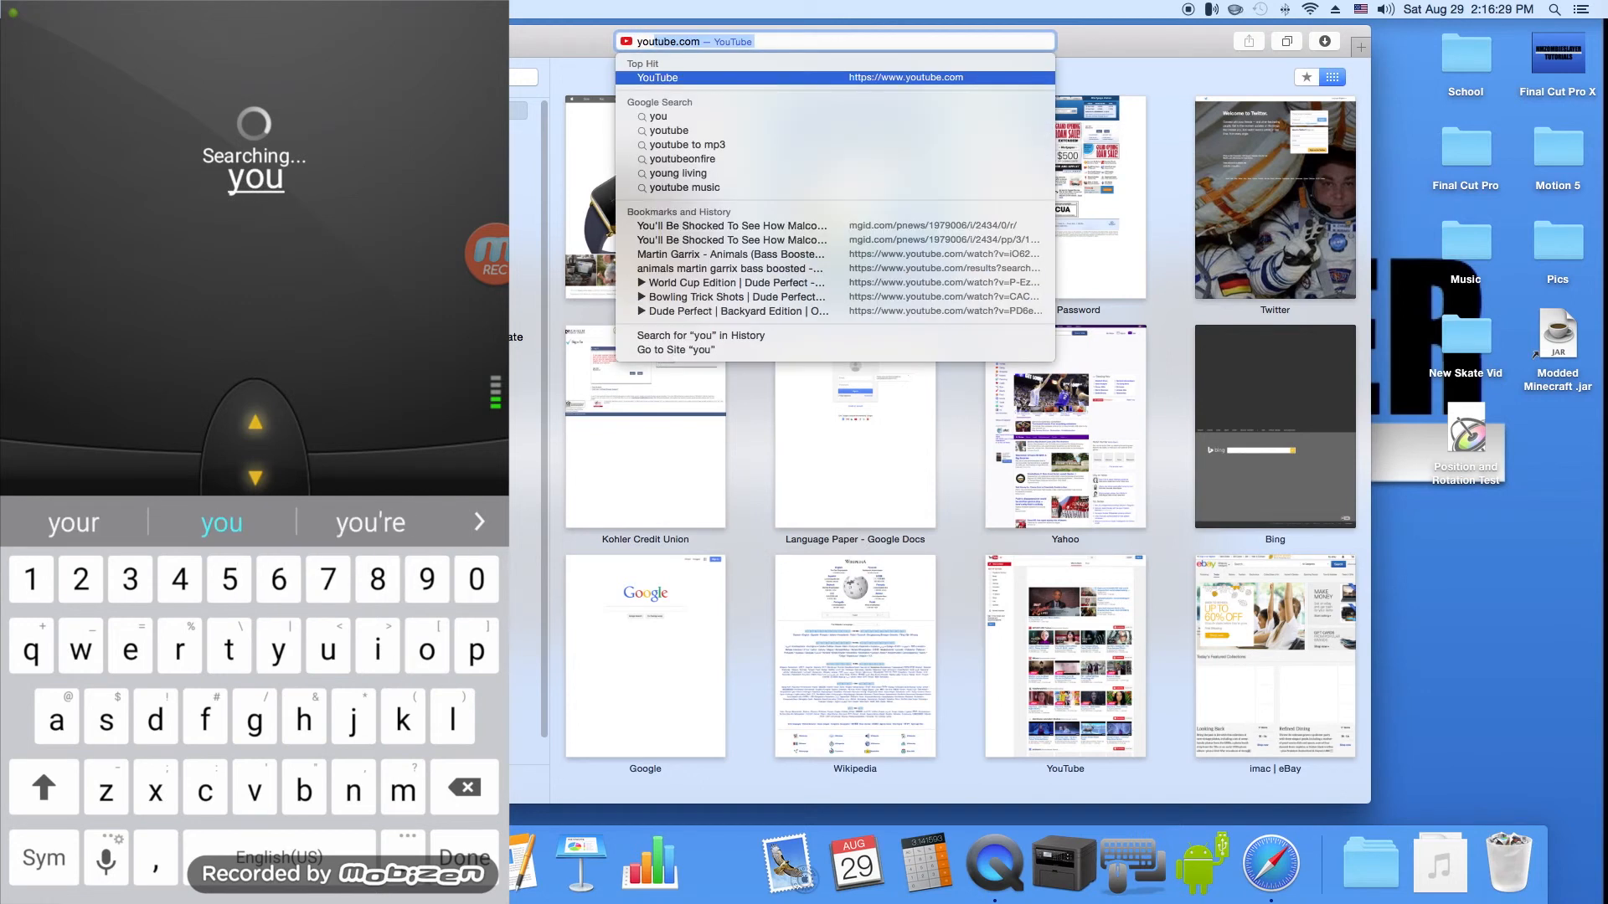
{"action": "left_click", "coordinate": [656, 78]}
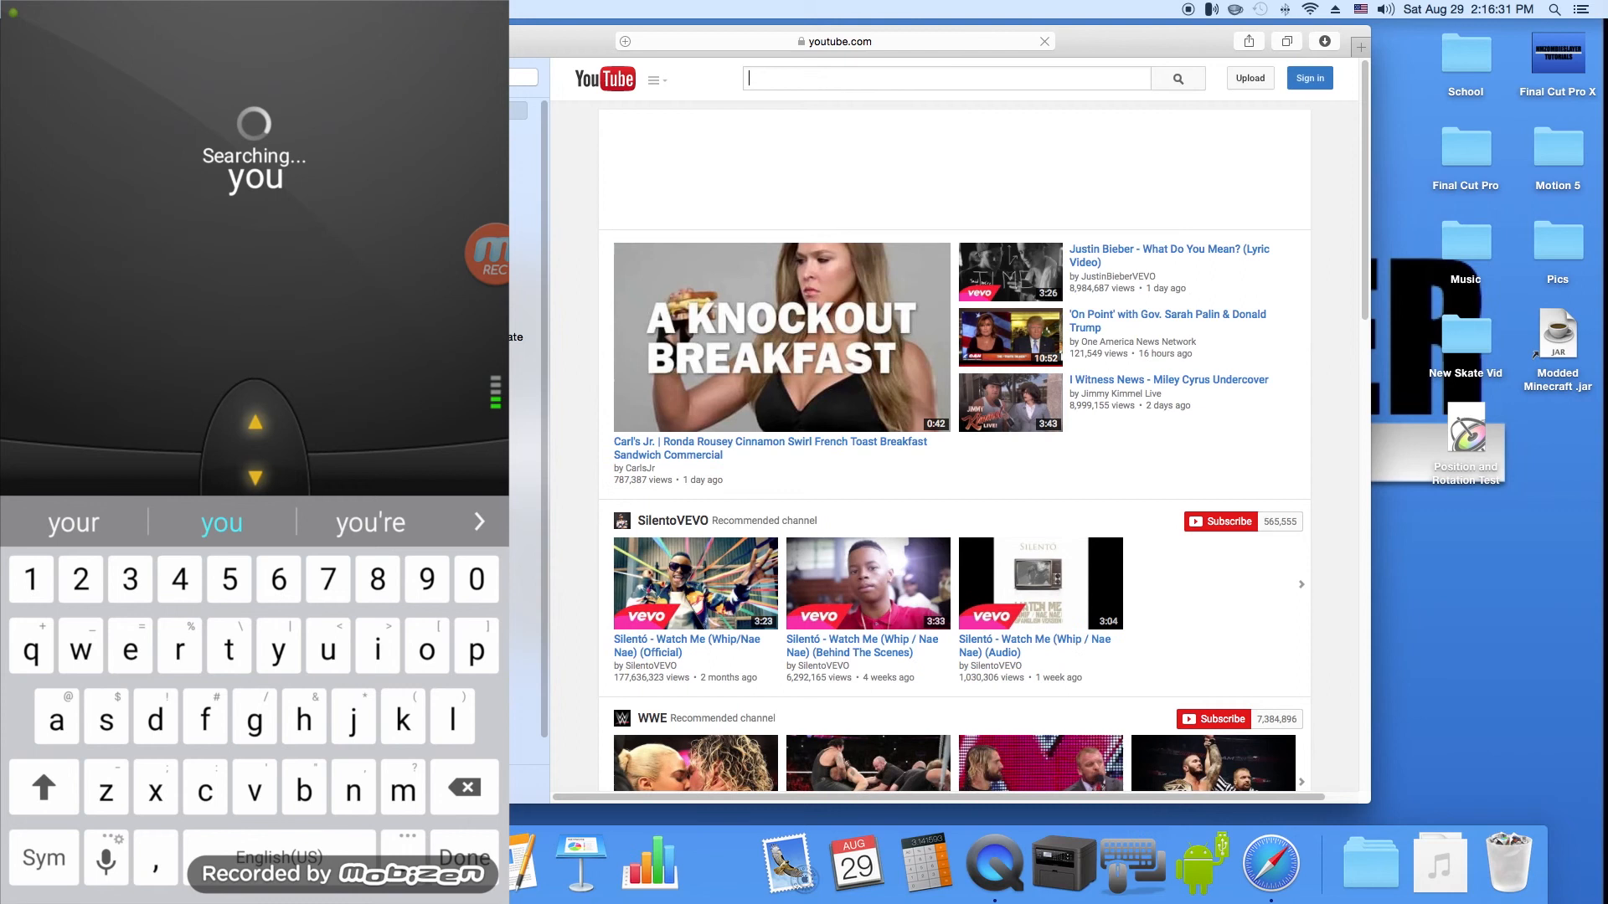